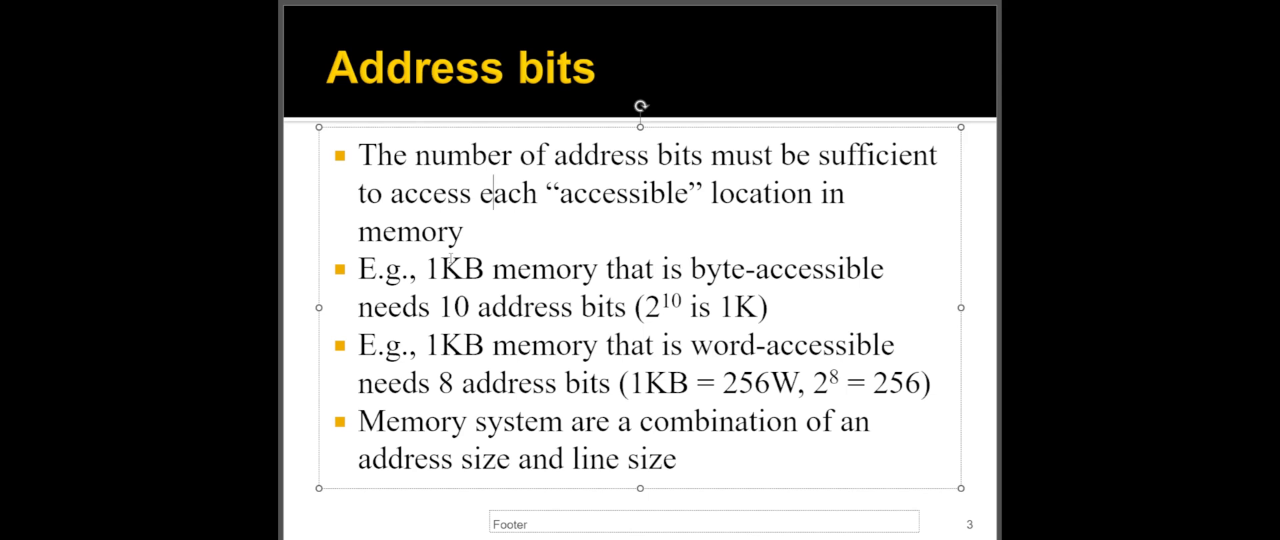
- Highlight 'accessible' briefly, then sketch the chip box outline with the pen on slide 4
double_click(617, 194)
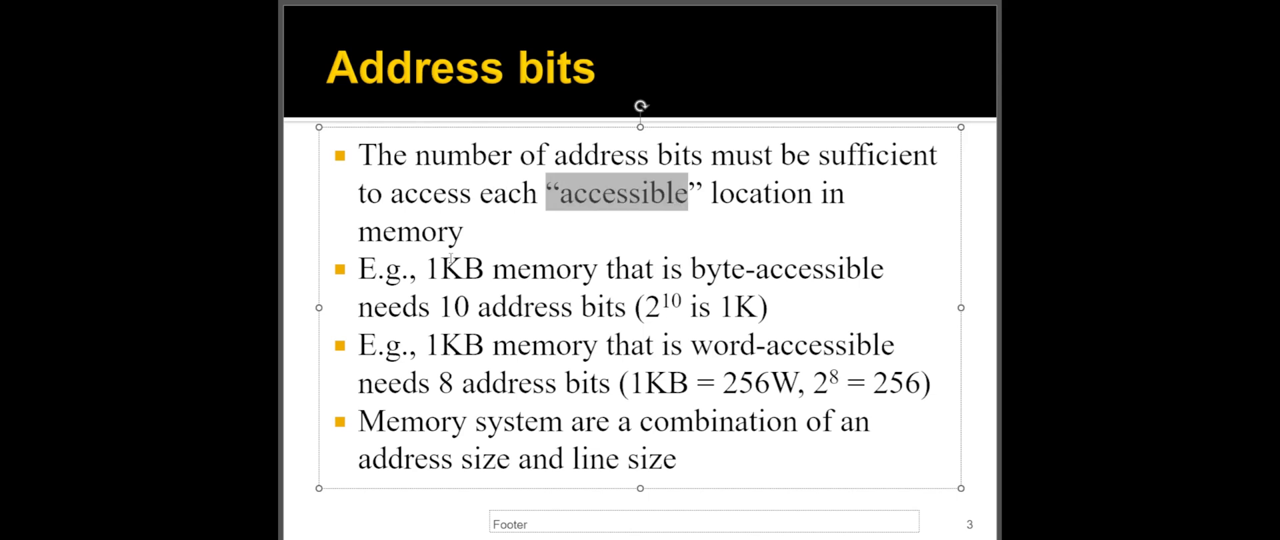
click(769, 309)
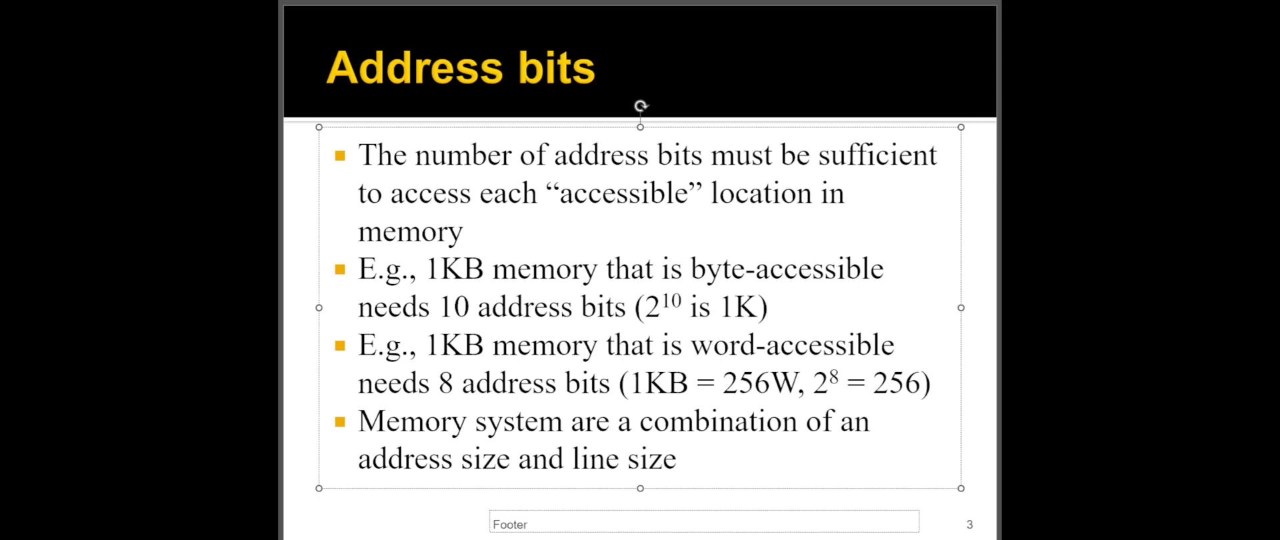
click(768, 308)
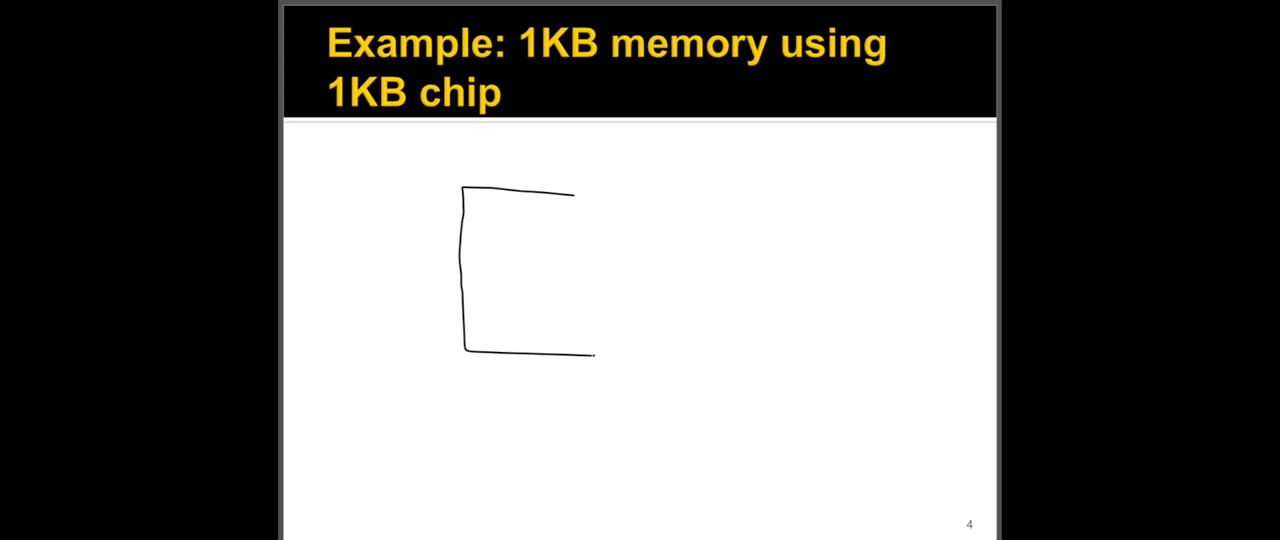
drag(572, 196, 600, 350)
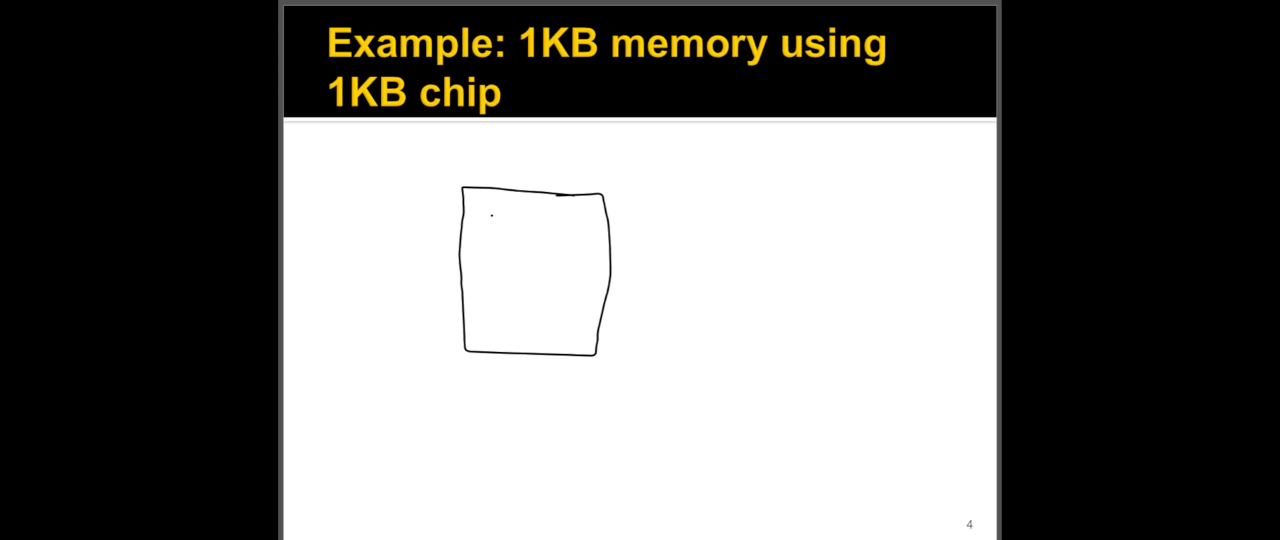
- Label the chip '256x32' and draw the data line out of its right edge
text(256x32)
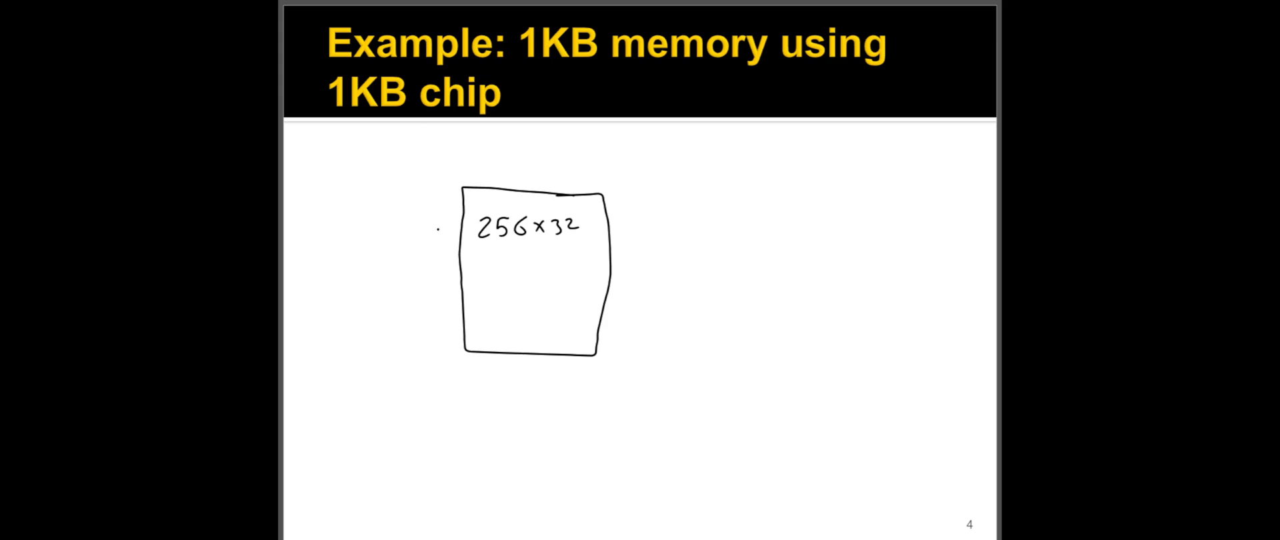
drag(608, 258, 681, 258)
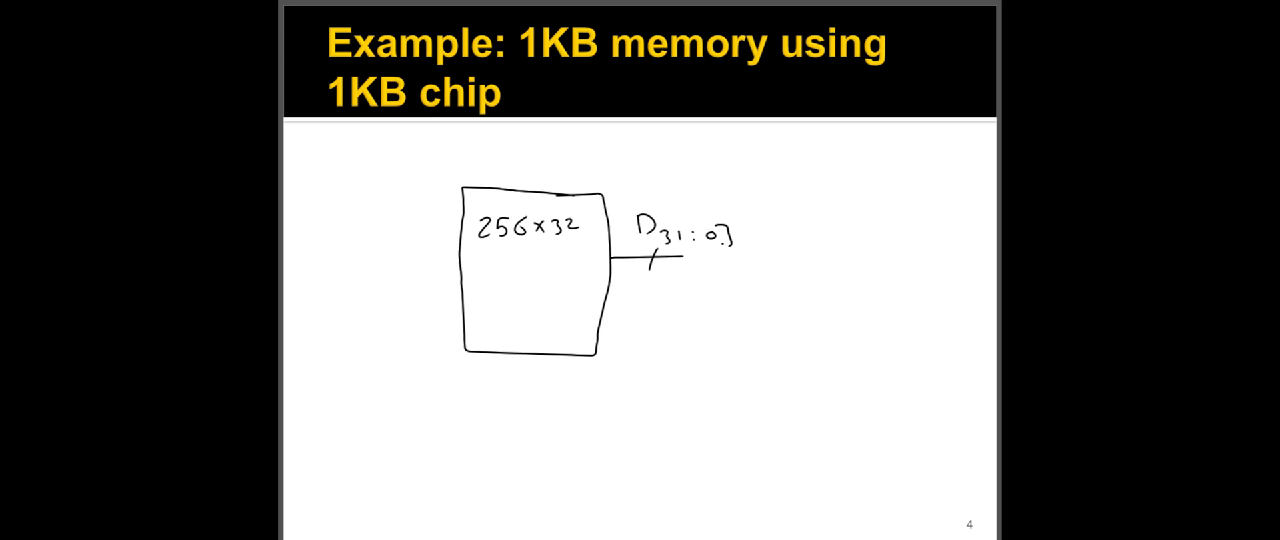
- Advance the slideshow to slide 6, the Address bits slide
key(right)
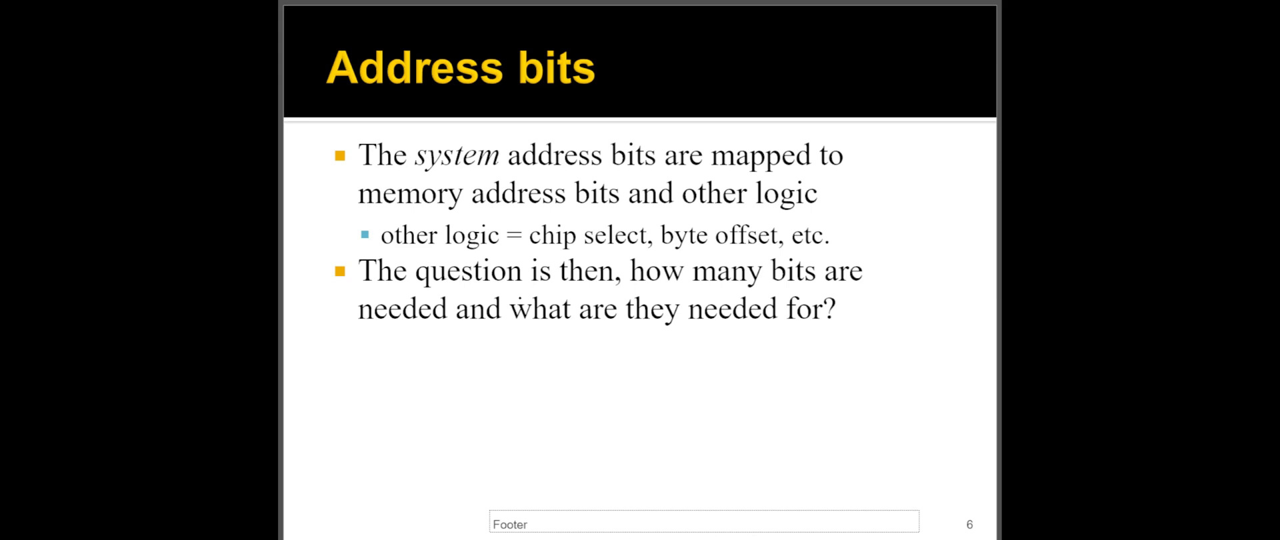
- Advance to slide 7 with the log2 formulas for address and chip-select bits
key(Right)
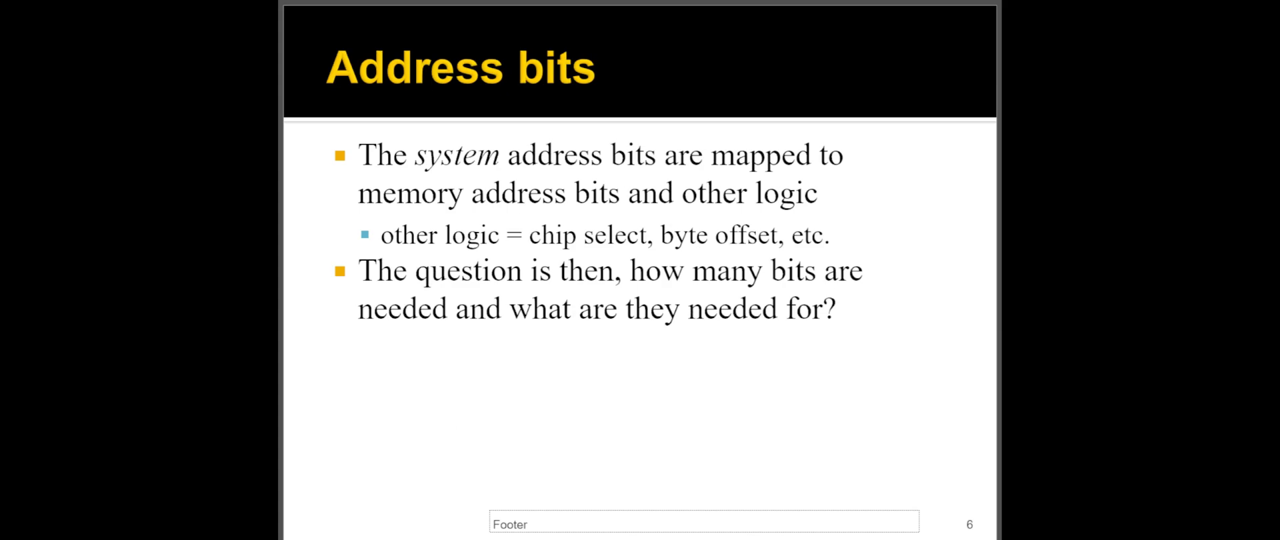
key(right)
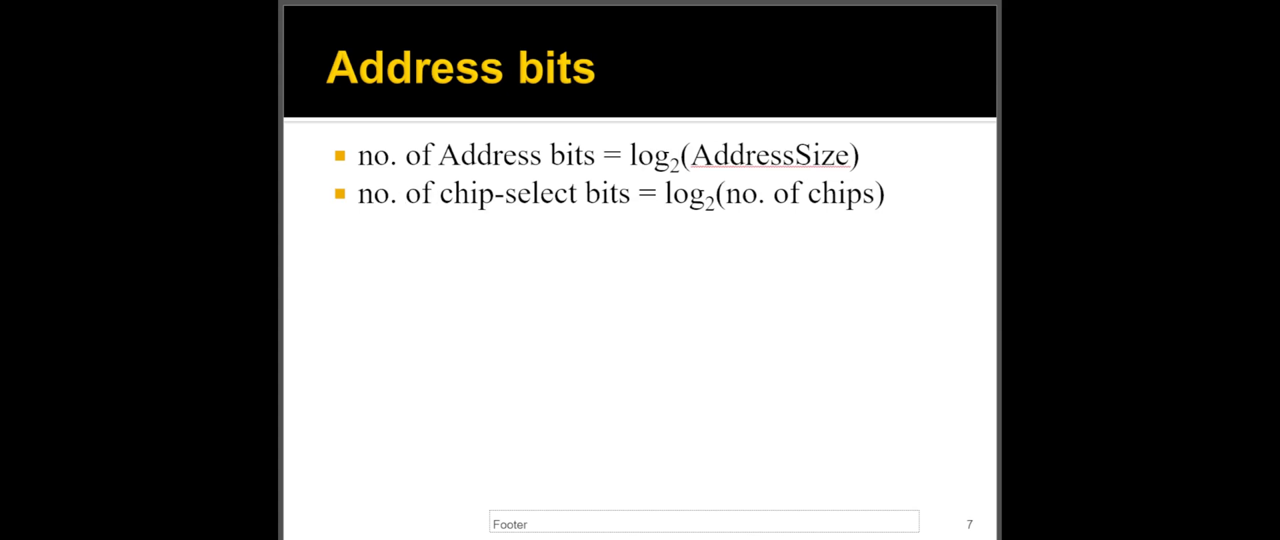